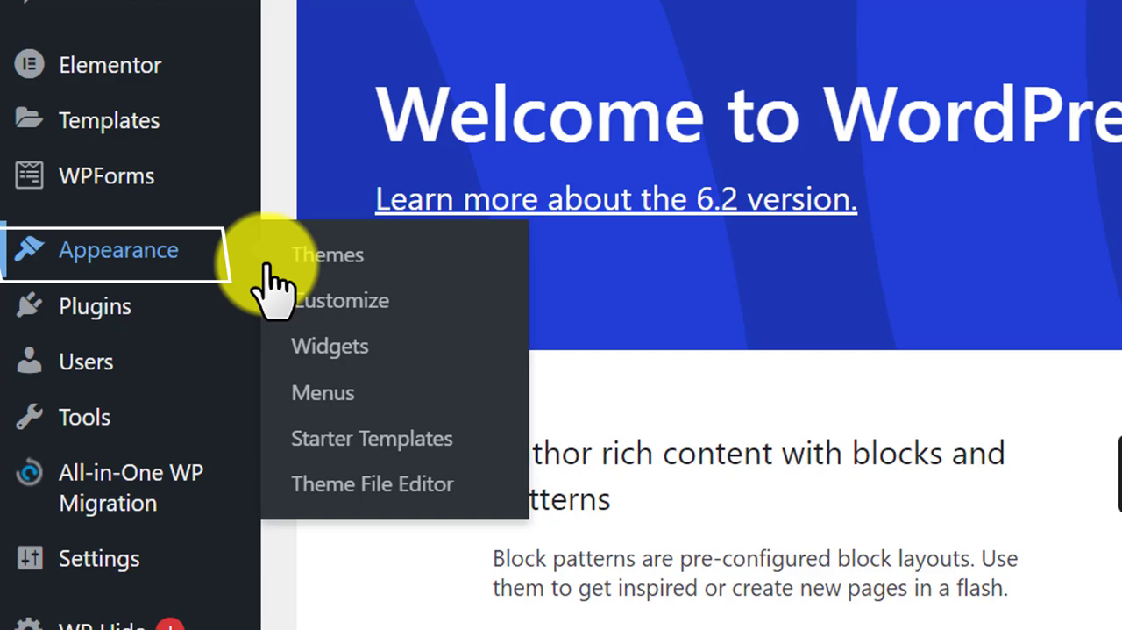
Open Appearance > Customize and reach the empty Additional CSS editor.
{"action": "left_click", "coordinate": [340, 300]}
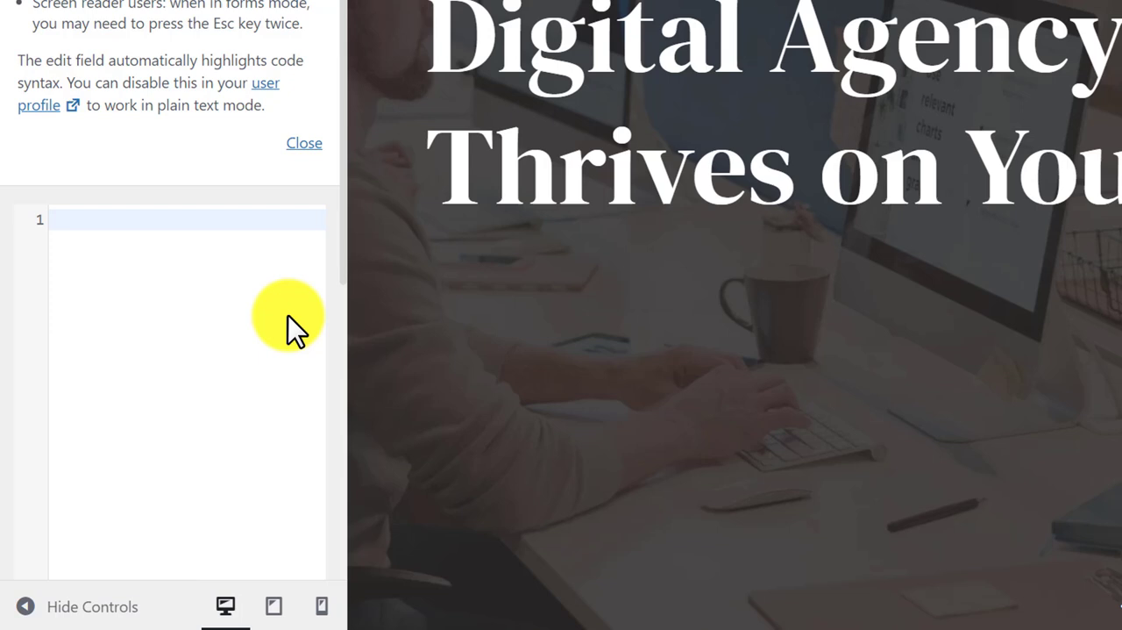
Add CSS hiding .byline, .cat-links and .posted-on, then return to the dashboard.
{"action": "type", "text": "/* Remove meta data */"}
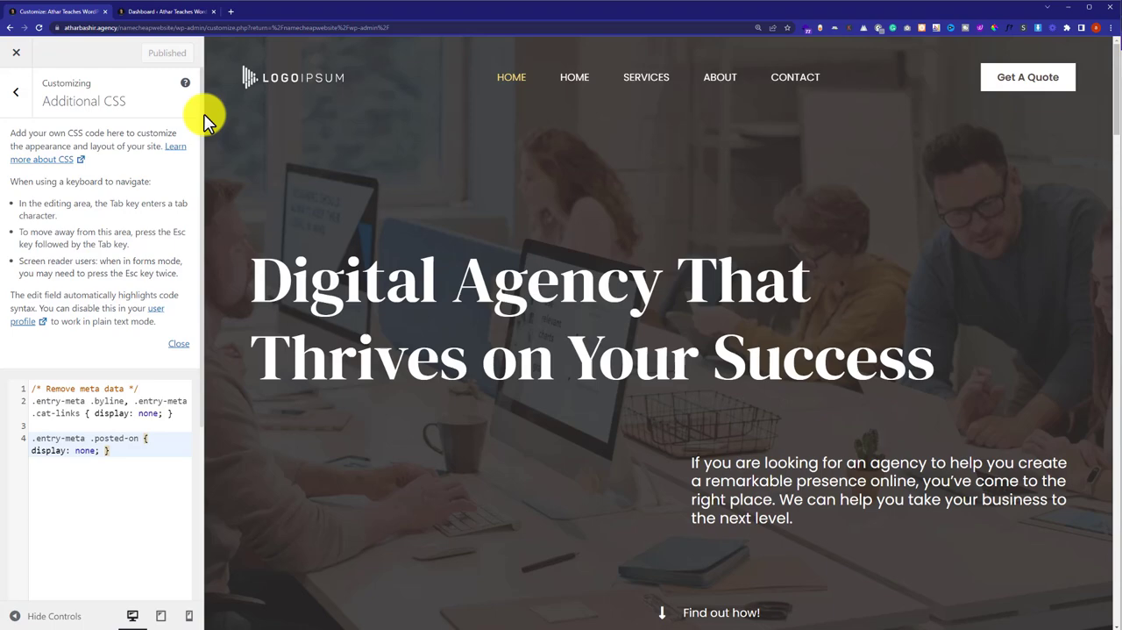
{"action": "left_click", "coordinate": [167, 11]}
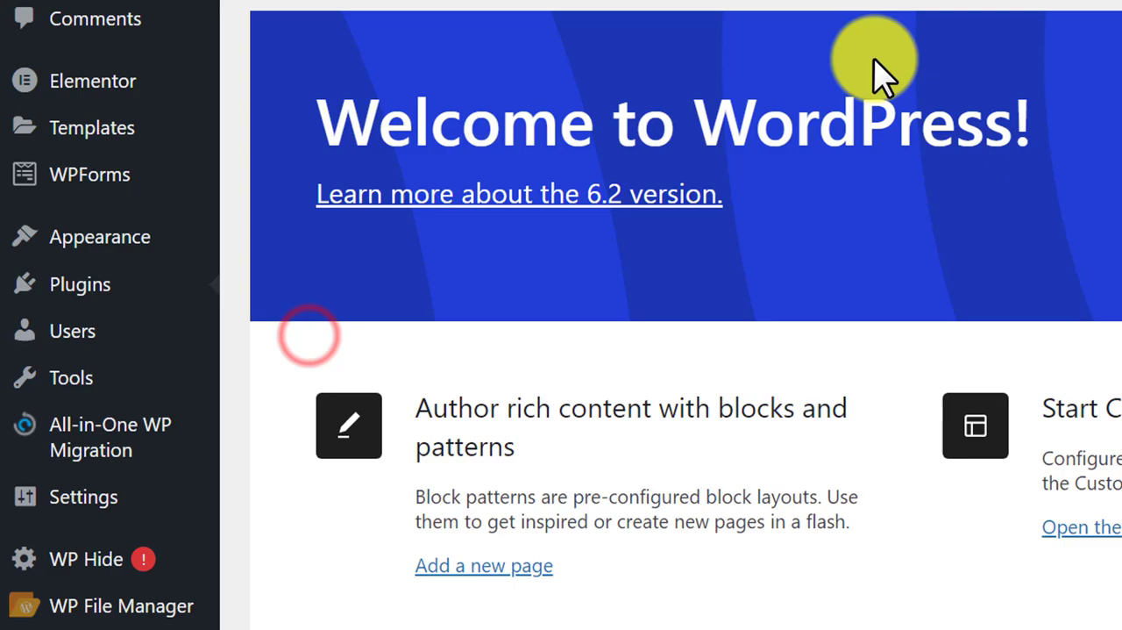
Search plugins for 'wp meta and date remover', then install and activate it.
{"action": "type", "text": "wp meta and date remover"}
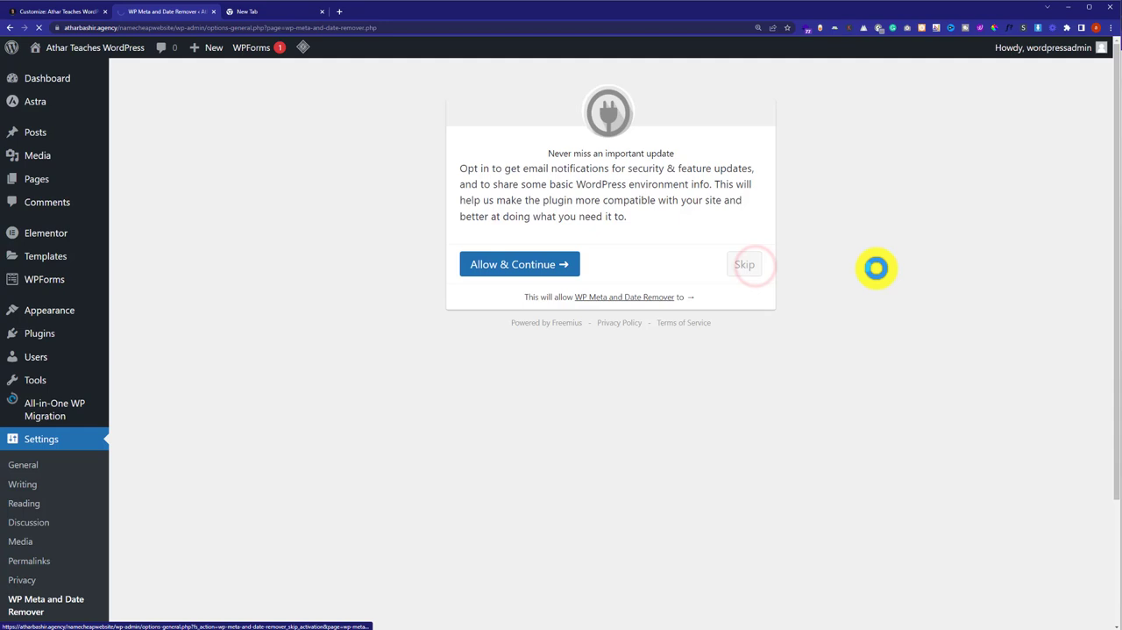
Skip the notifications opt-in to reach the WP Meta and Date Remover settings.
{"action": "left_click", "coordinate": [743, 264]}
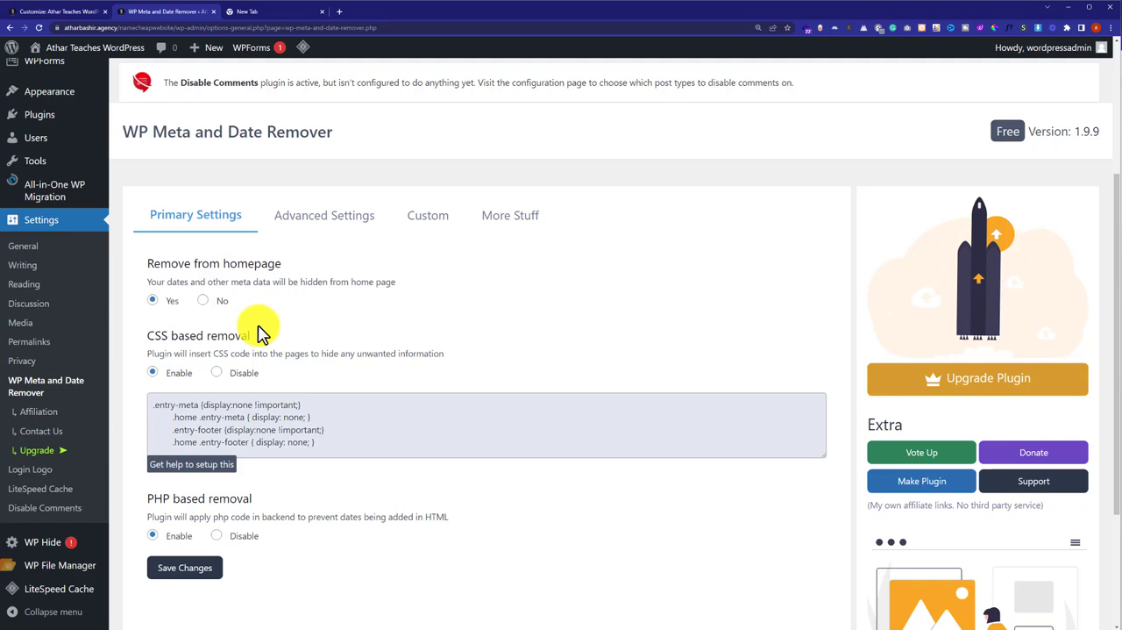